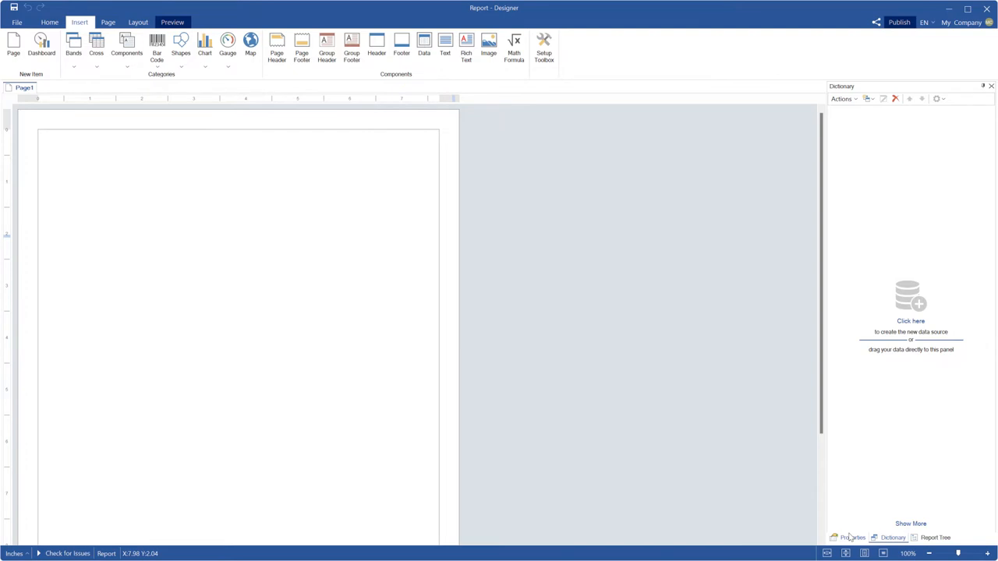
# Open the Blockly editor for the report's Begin Render event from the Properties panel's events.
pyautogui.click(851, 538)
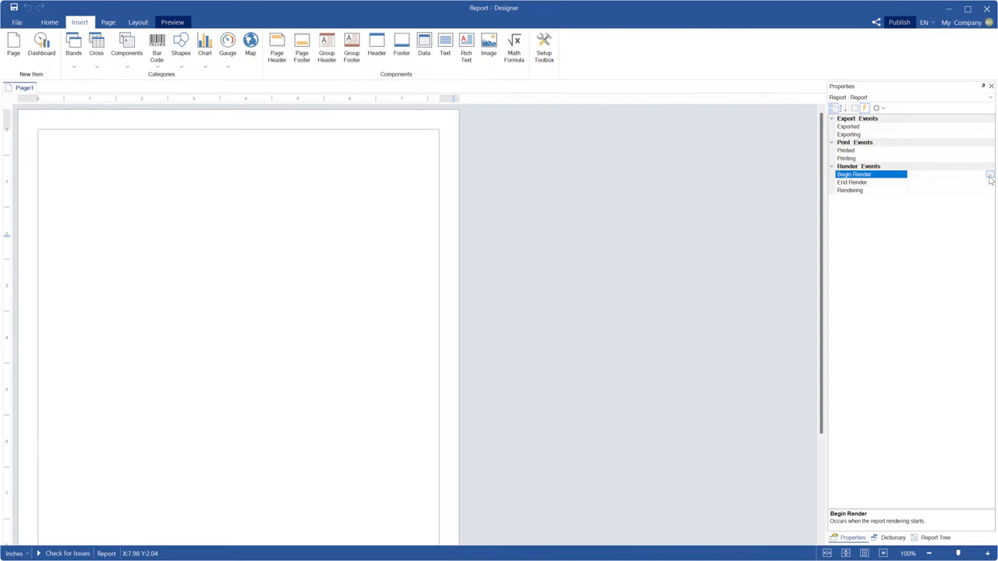
pyautogui.click(989, 174)
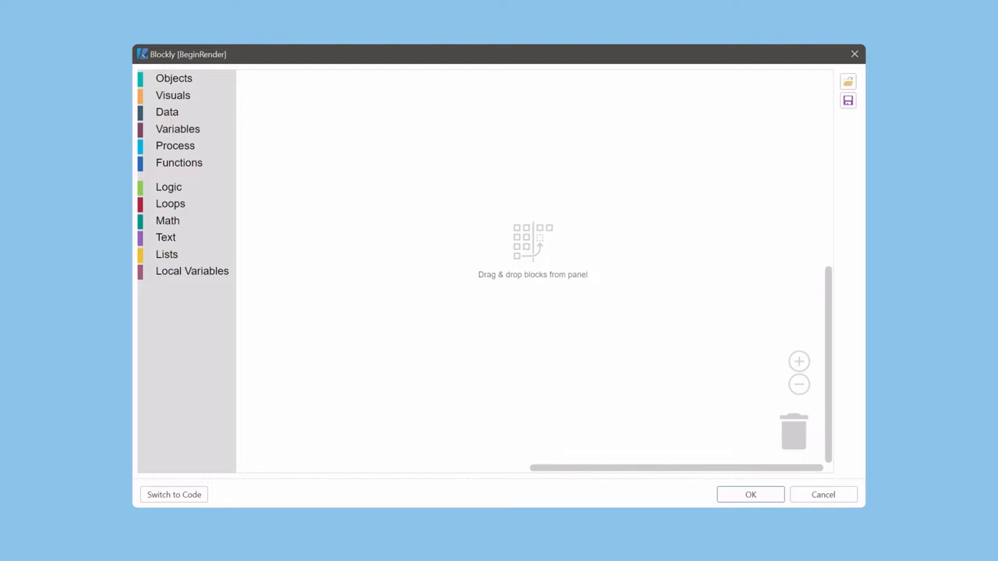
# Browse the Objects, Data, Functions, Loops, Text and Local Variables categories, ending on Objects.
pyautogui.click(173, 78)
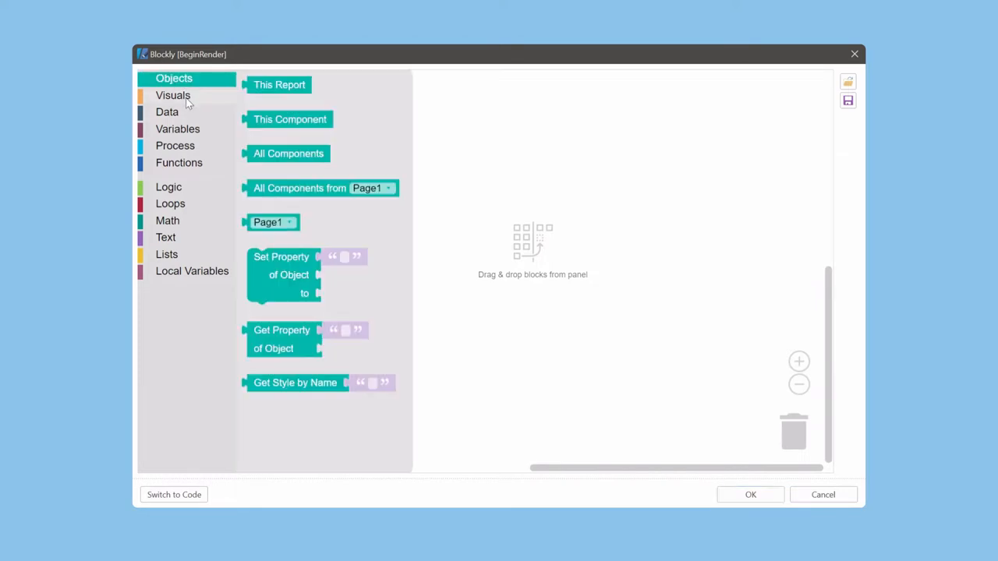
pyautogui.click(167, 111)
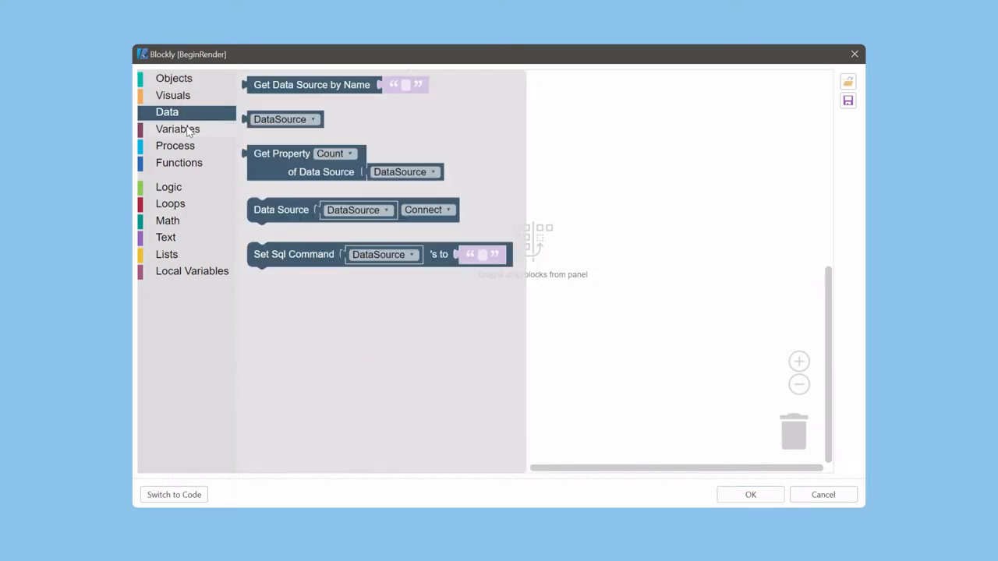
pyautogui.click(178, 162)
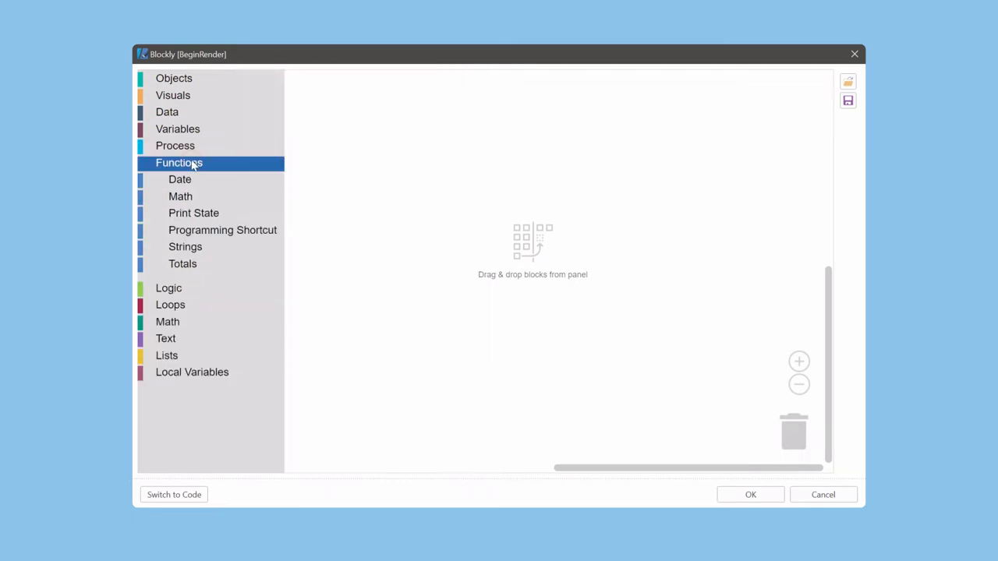
pyautogui.click(170, 305)
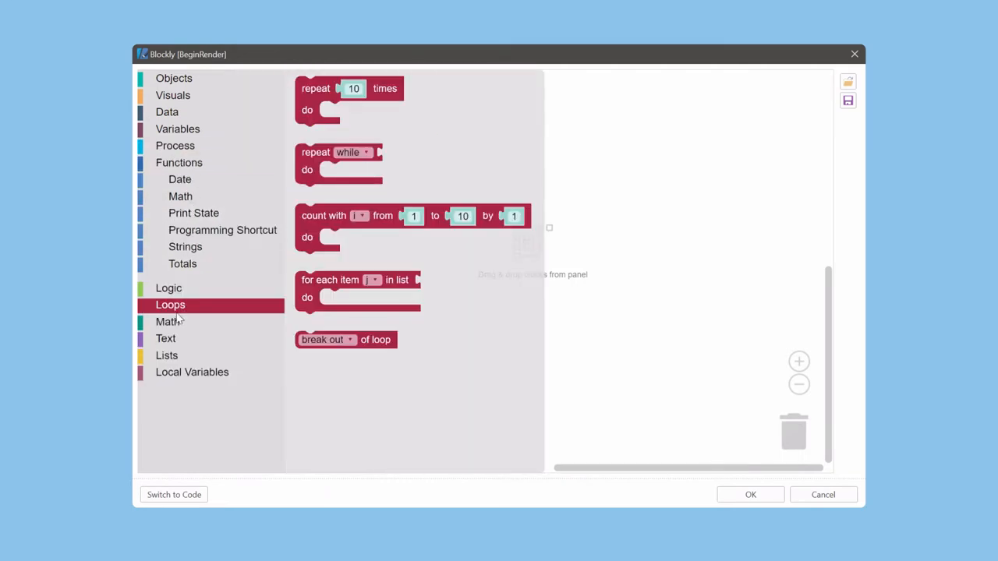
pyautogui.click(165, 339)
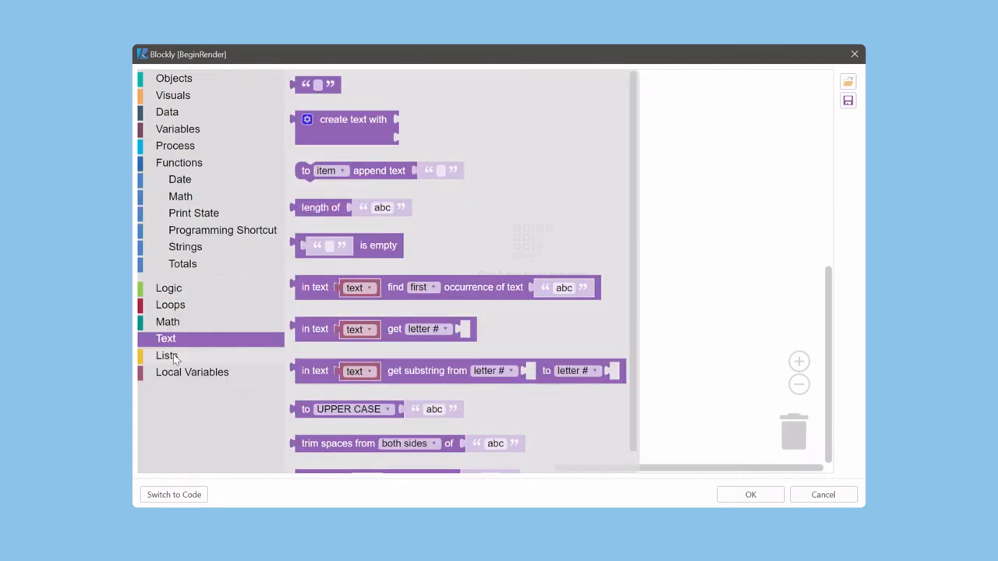
pyautogui.click(192, 371)
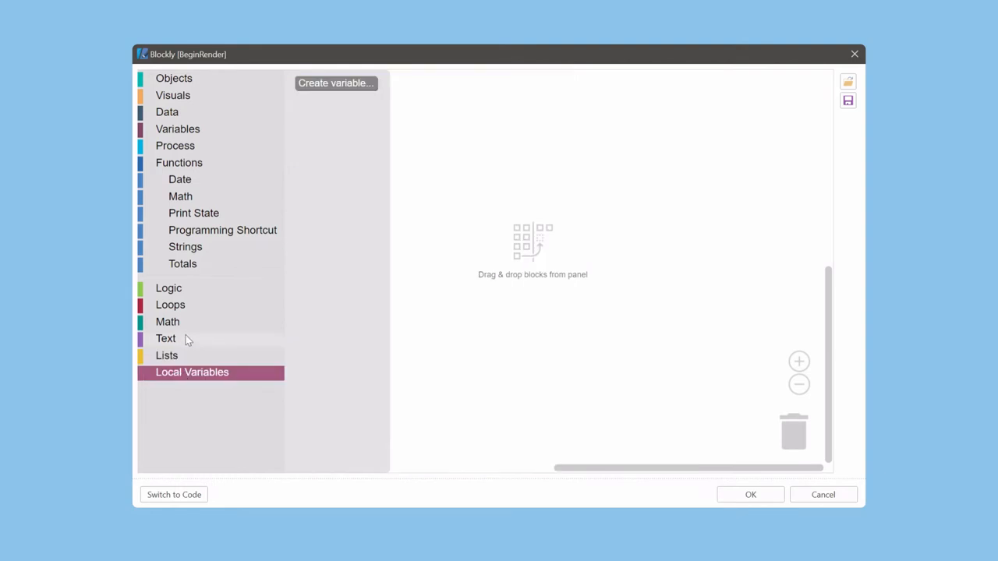
pyautogui.click(173, 78)
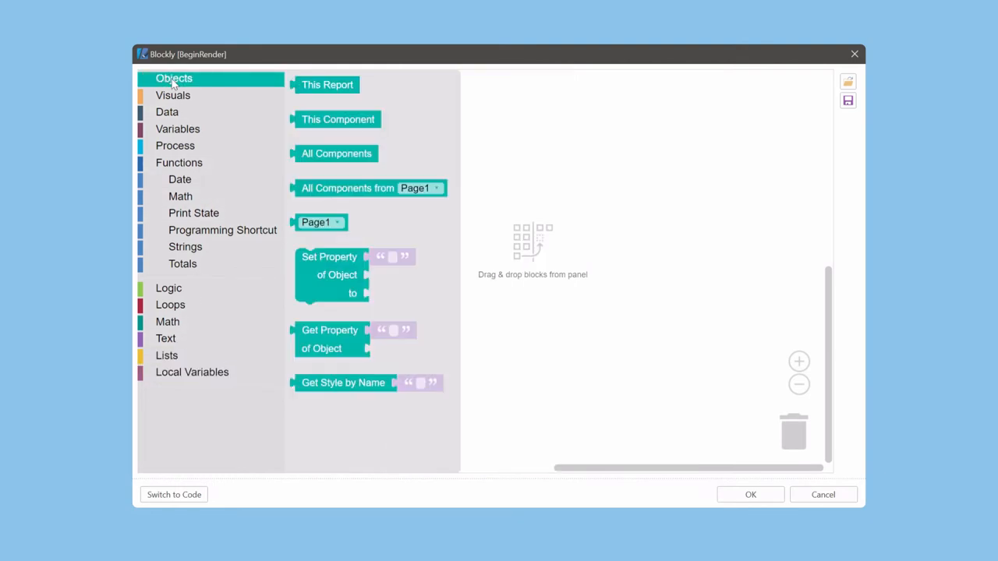
pyautogui.moveTo(226, 90)
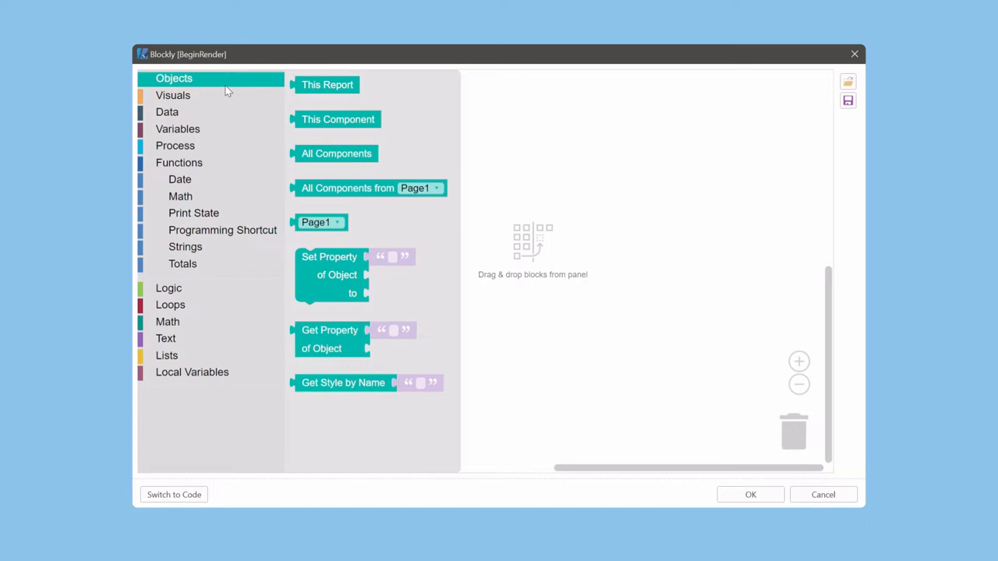
pyautogui.moveTo(335, 188)
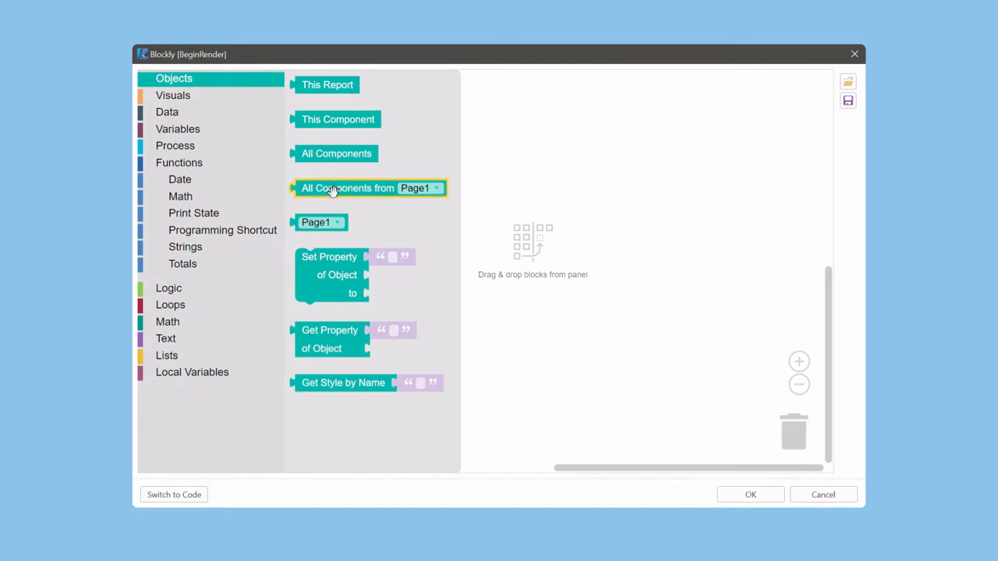
# Put All Components from Page1 into the if block's condition, leaving no else branches.
pyautogui.moveTo(368, 188); pyautogui.dragTo(585, 184)
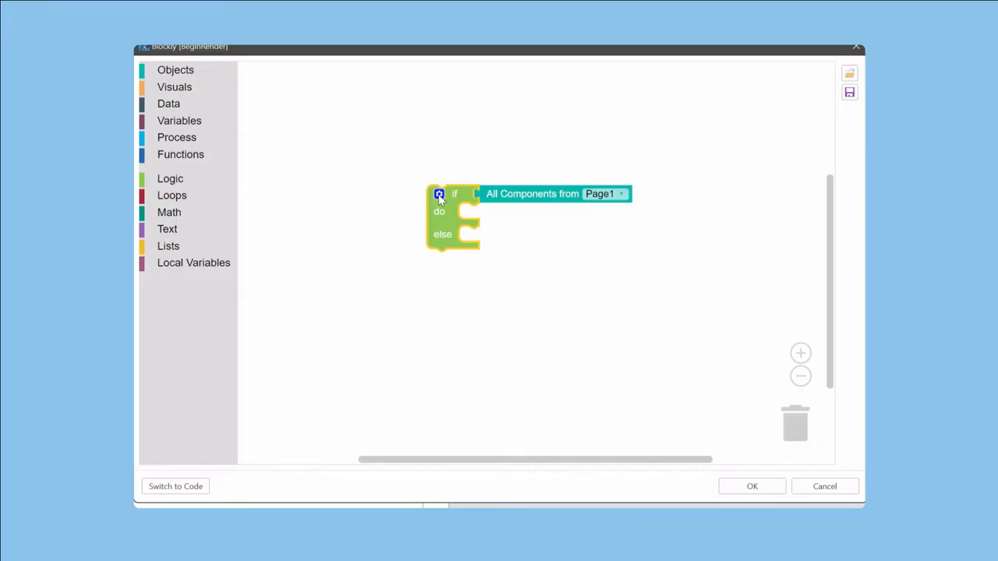
pyautogui.click(439, 194)
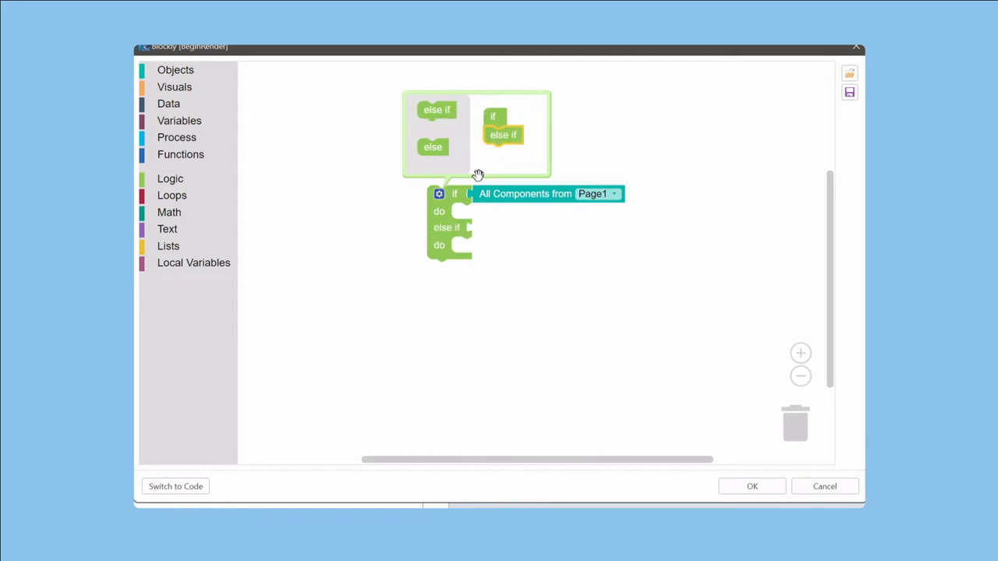
pyautogui.moveTo(497, 143)
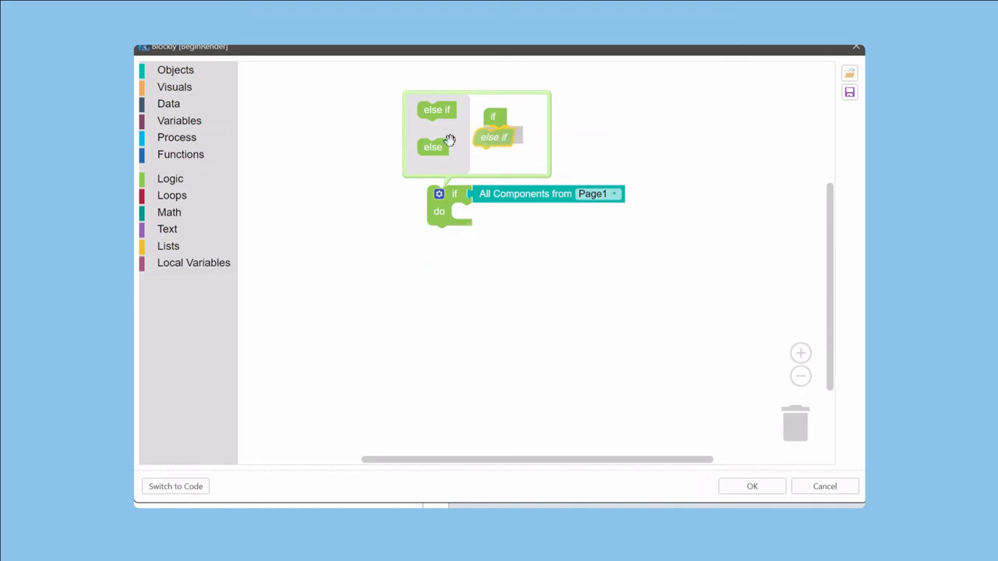
pyautogui.click(439, 194)
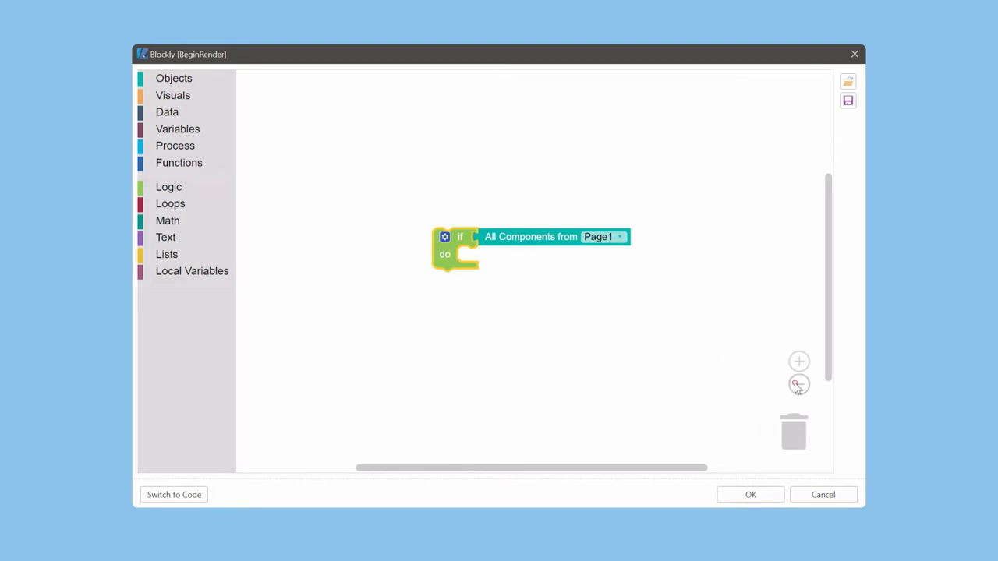
pyautogui.click(798, 383)
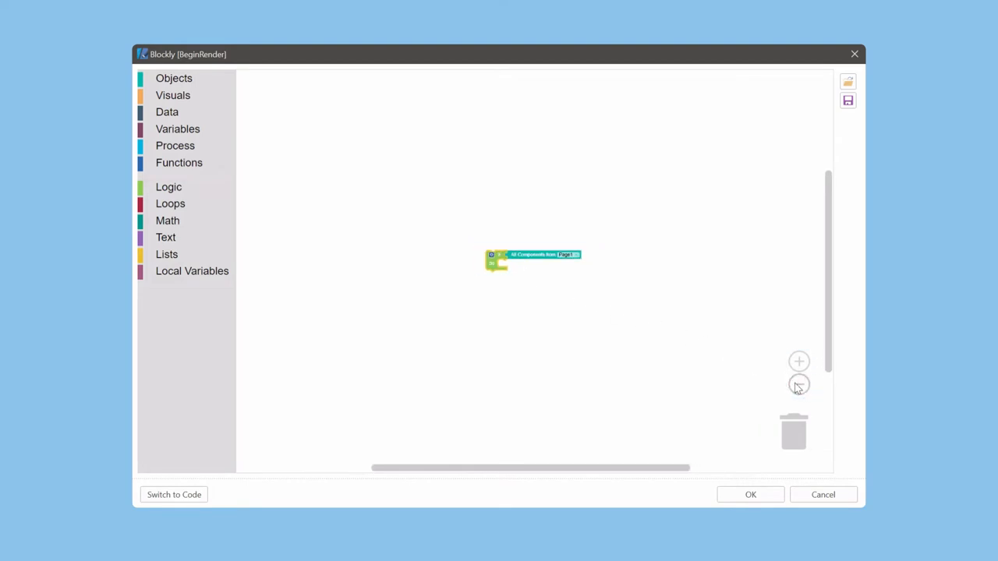
pyautogui.click(798, 361)
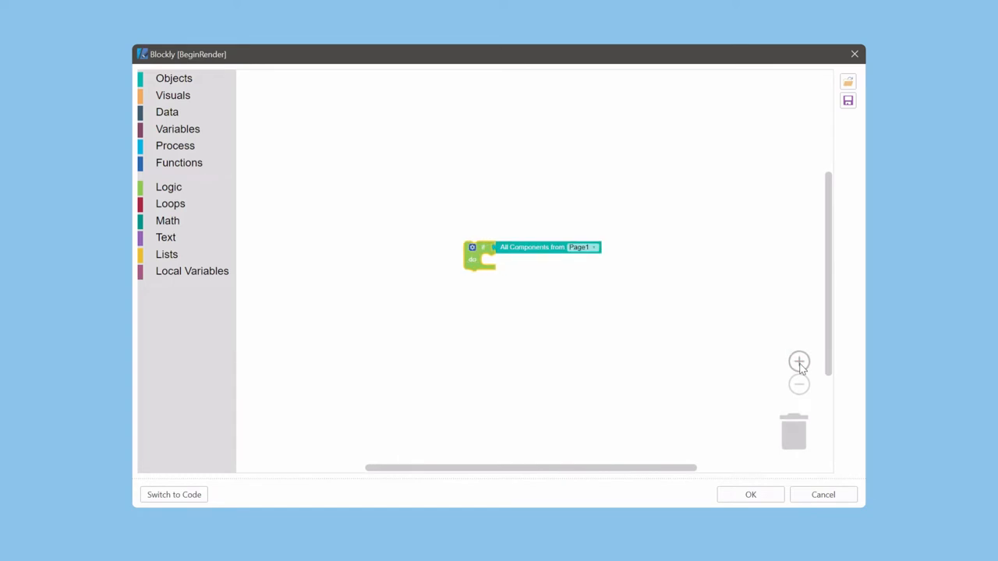
pyautogui.click(798, 361)
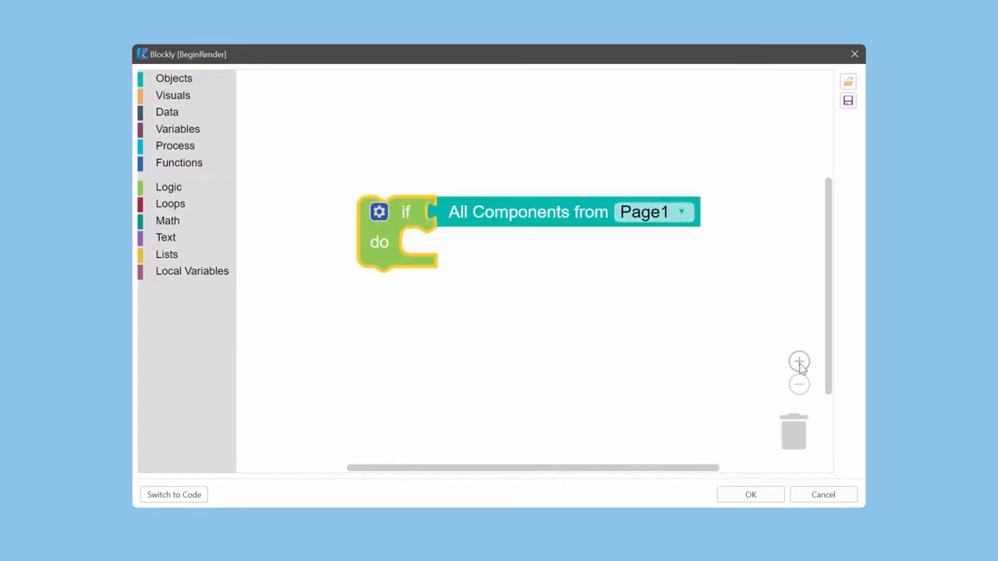
pyautogui.click(798, 362)
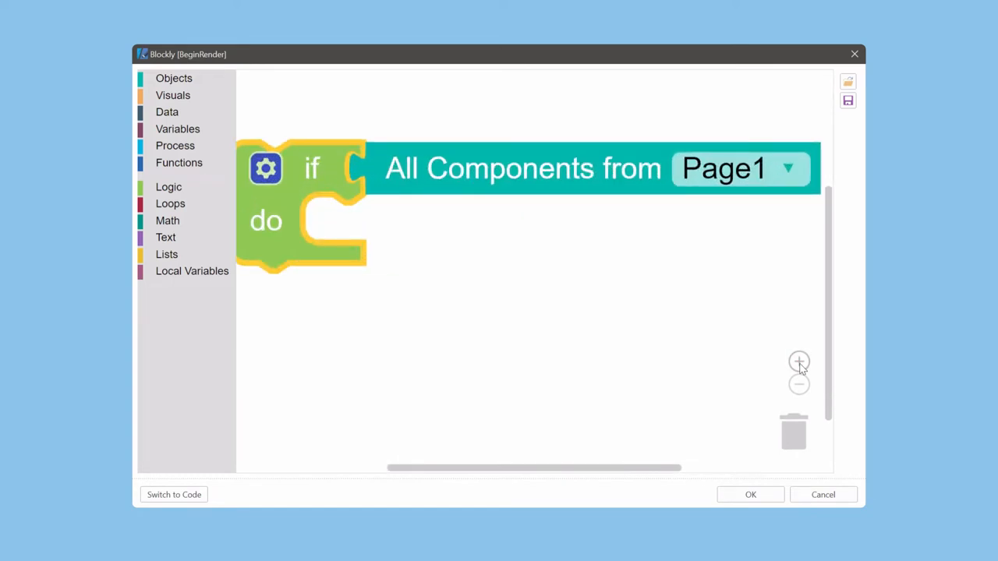
pyautogui.click(799, 384)
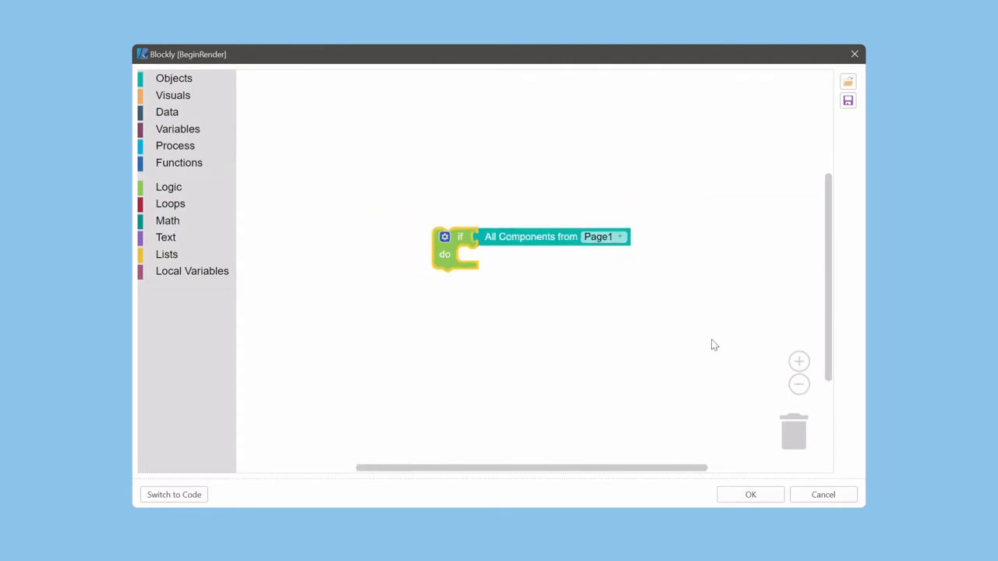
pyautogui.moveTo(456, 246); pyautogui.dragTo(675, 331)
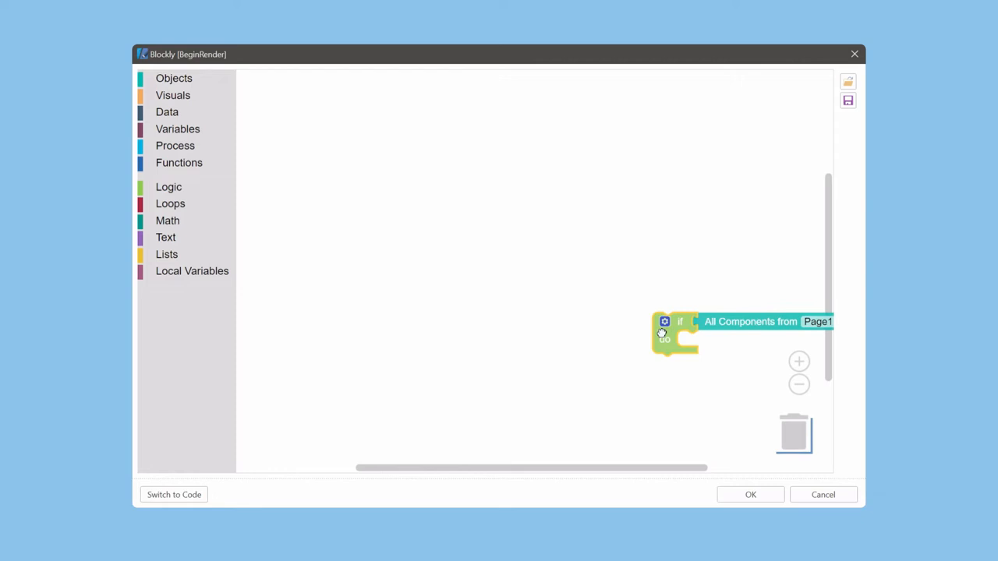
pyautogui.moveTo(674, 334); pyautogui.dragTo(794, 433)
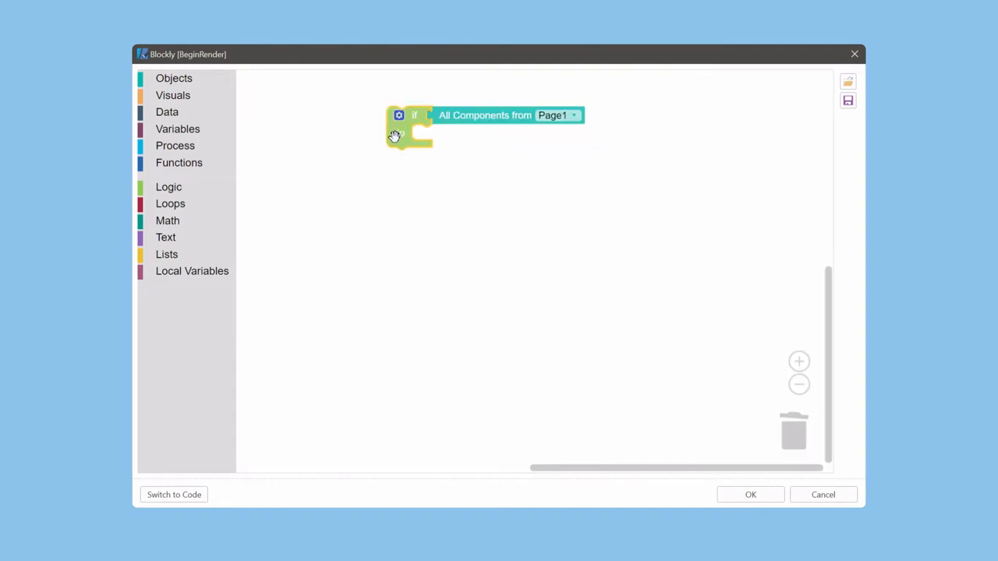
pyautogui.moveTo(405, 127); pyautogui.dragTo(481, 279)
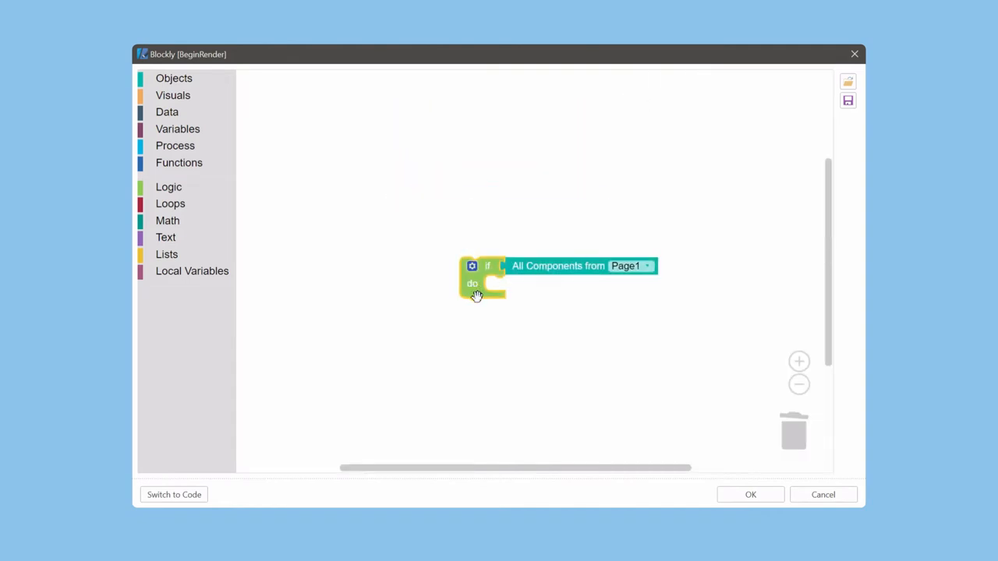
pyautogui.moveTo(593, 253)
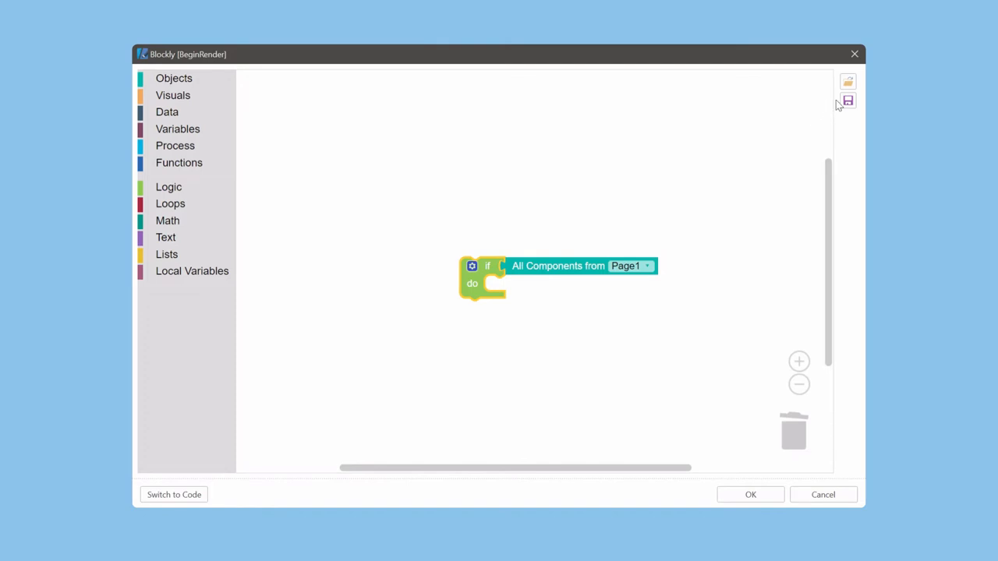
# Save the if-do script as BeginRender in the Blockly folder.
pyautogui.click(847, 101)
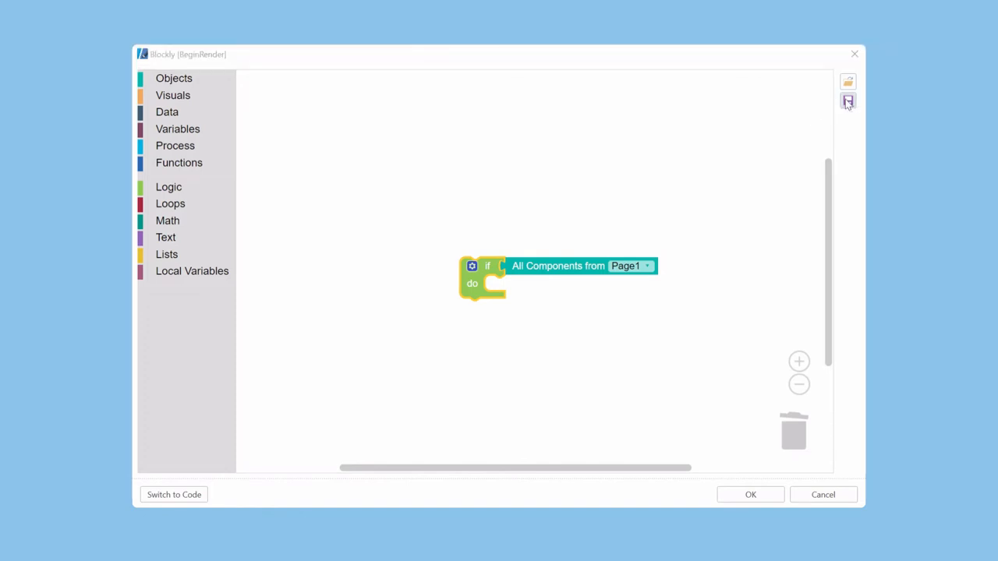
pyautogui.click(847, 99)
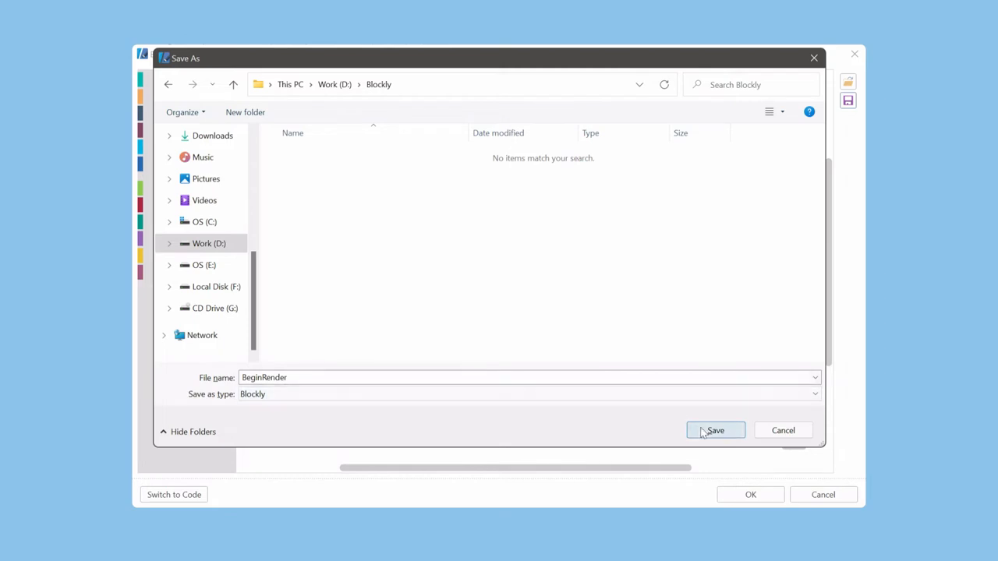
pyautogui.click(715, 431)
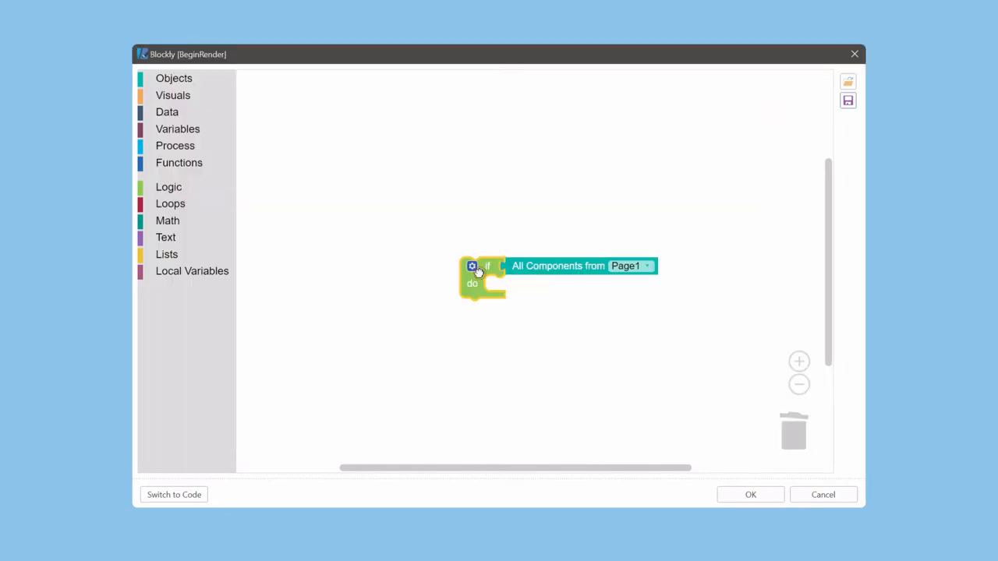
pyautogui.moveTo(479, 277); pyautogui.dragTo(733, 421)
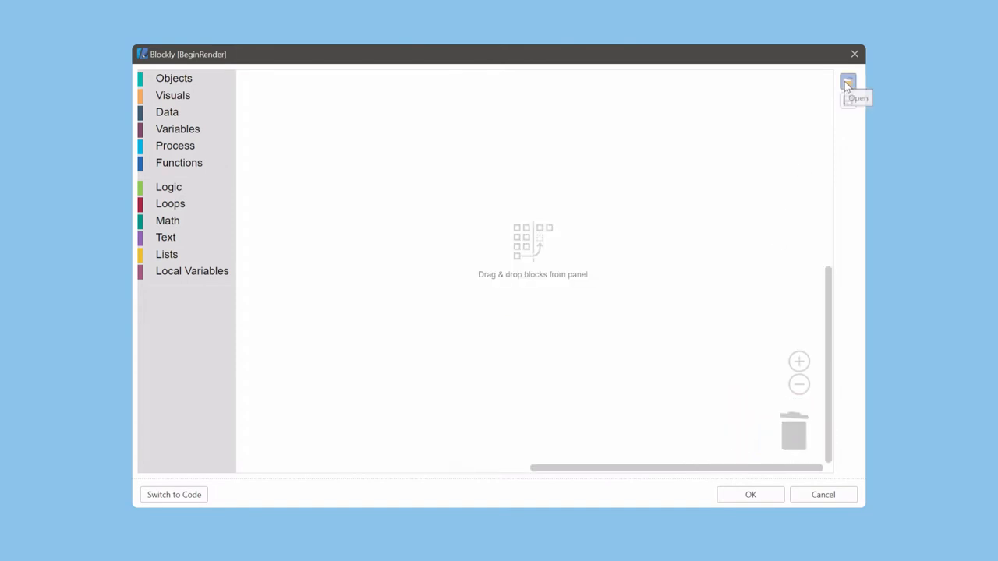
# Load BeginRender.blockly back into the Begin Render workspace.
pyautogui.click(847, 83)
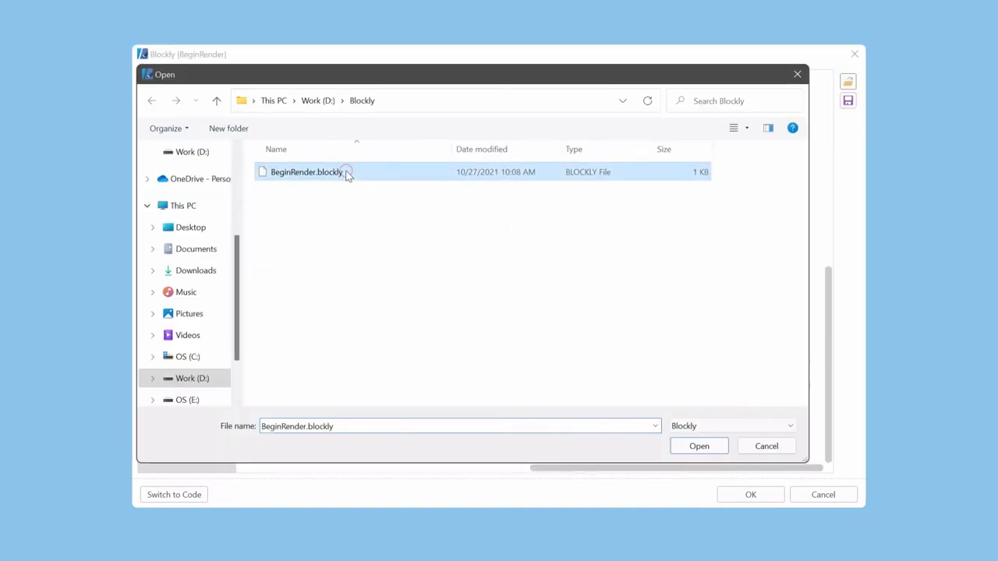
pyautogui.click(697, 446)
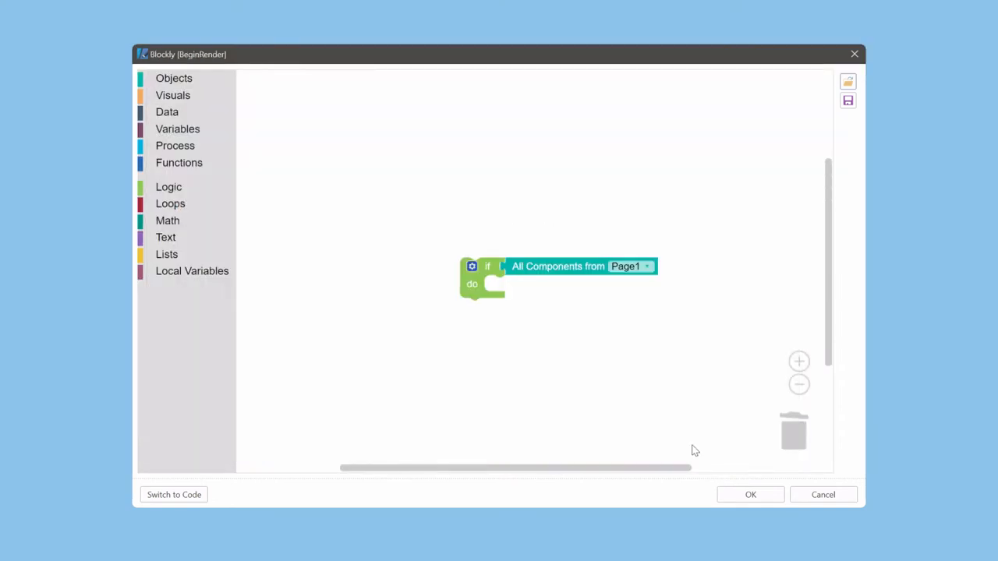
# Add a 'Stimulsoft' comment to the if block and close the bubble.
pyautogui.rightClick(484, 267)
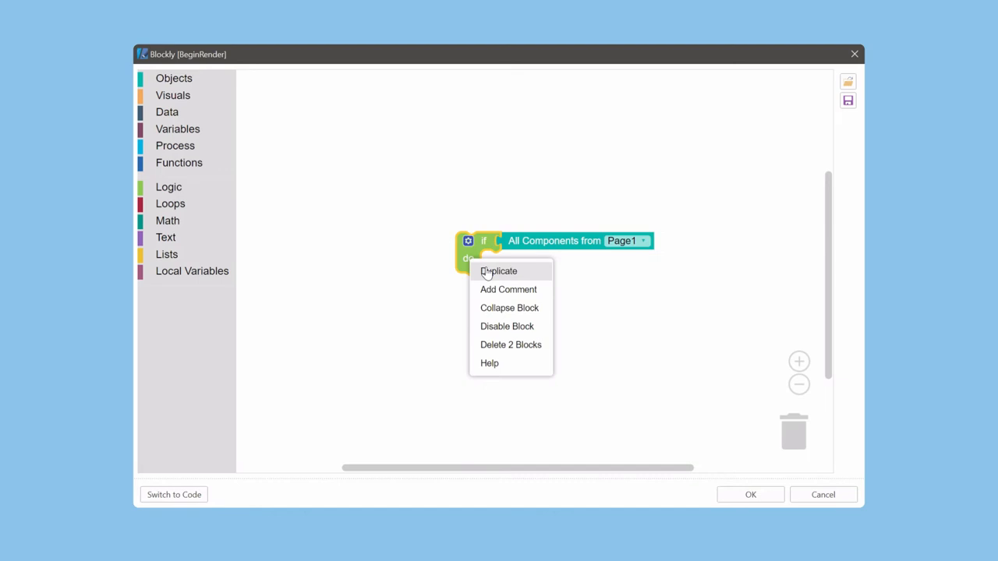
pyautogui.click(498, 271)
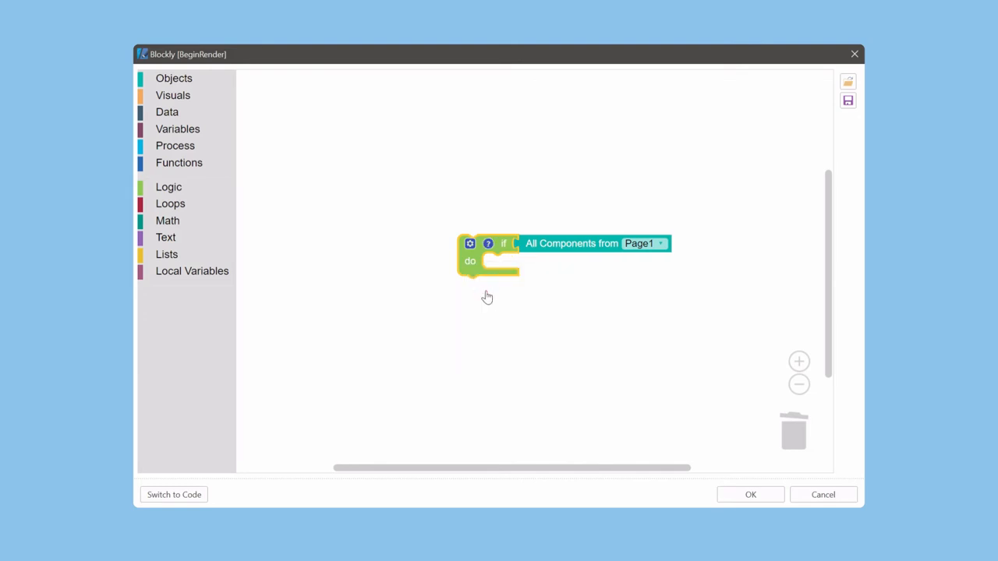
pyautogui.moveTo(488, 243)
pyautogui.write('St')
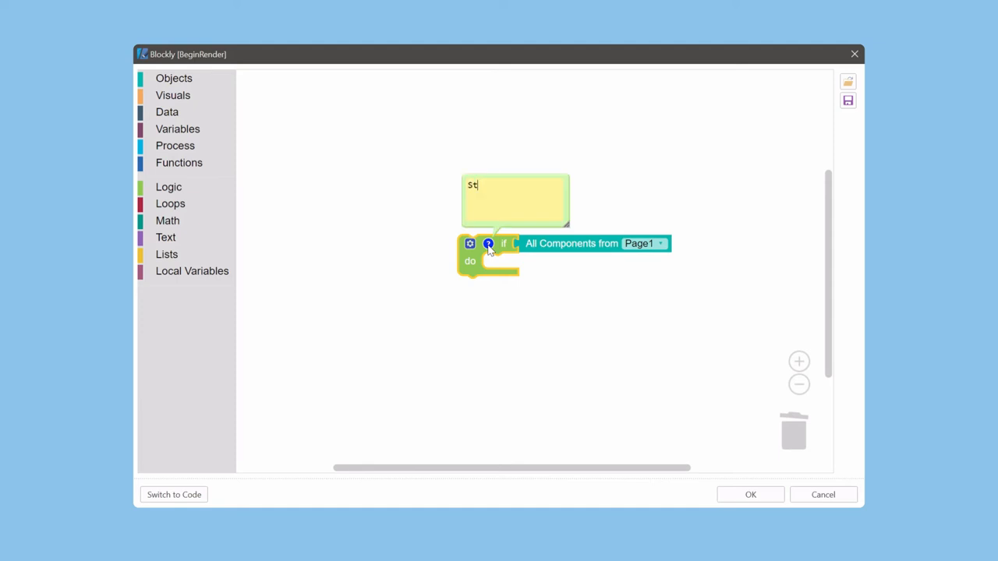
pyautogui.write('imulsoft')
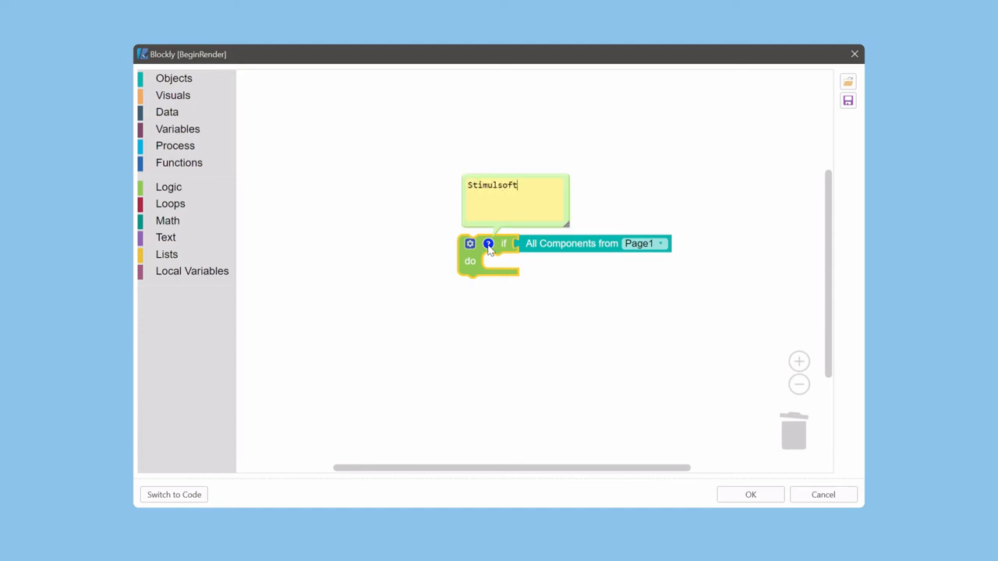
pyautogui.click(488, 244)
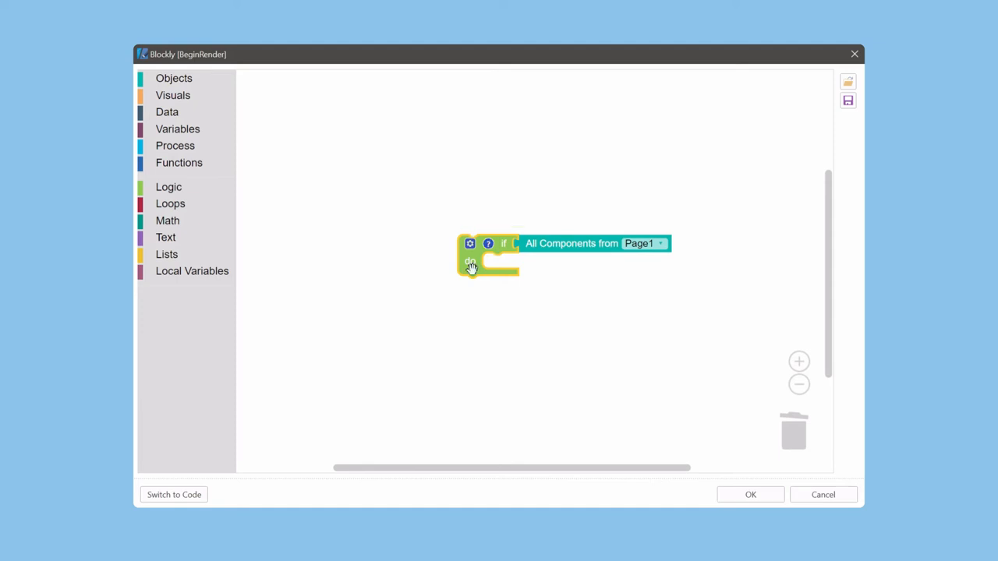
# Remove the if block's comment, then collapse and expand the block again.
pyautogui.rightClick(488, 258)
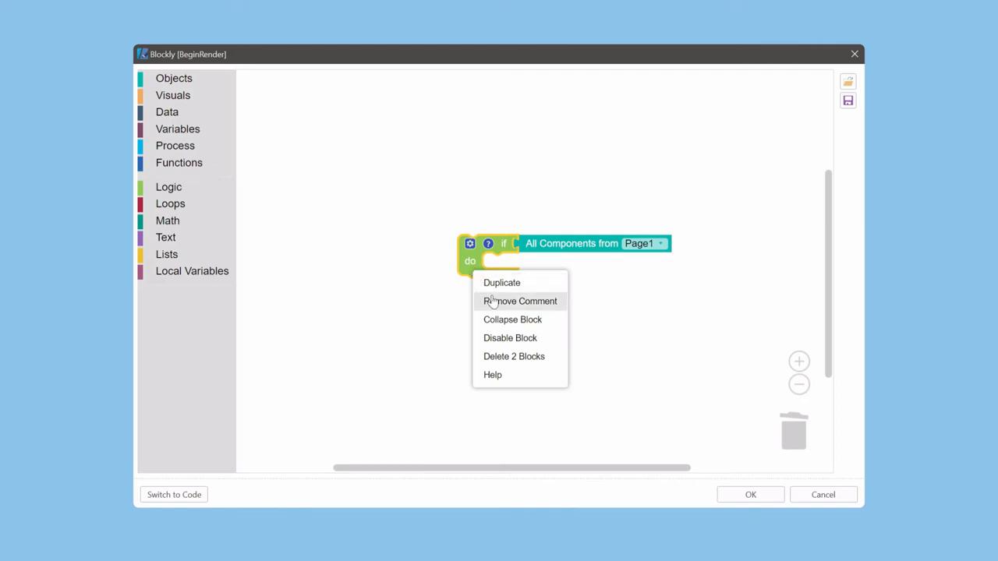
pyautogui.click(520, 301)
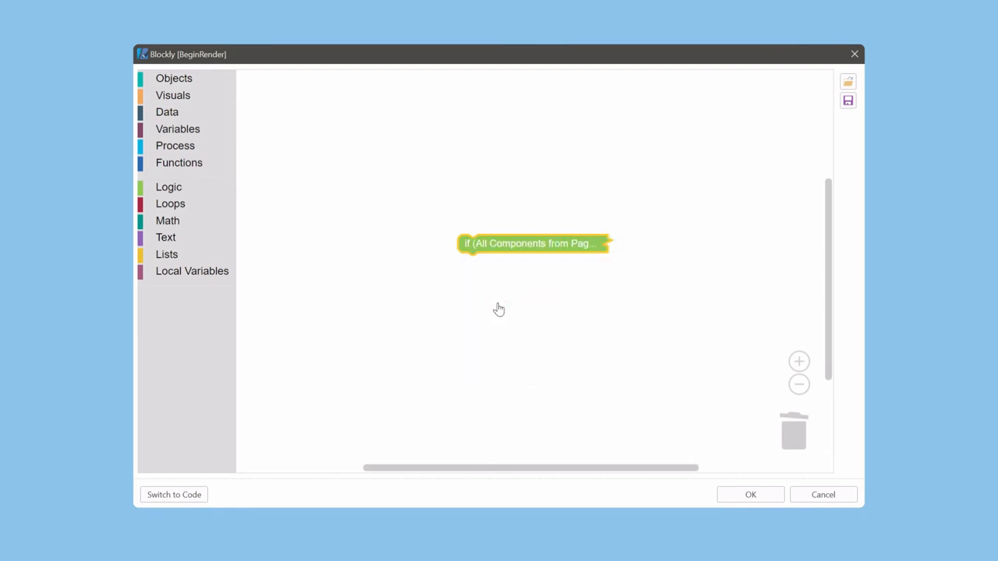
pyautogui.moveTo(483, 245)
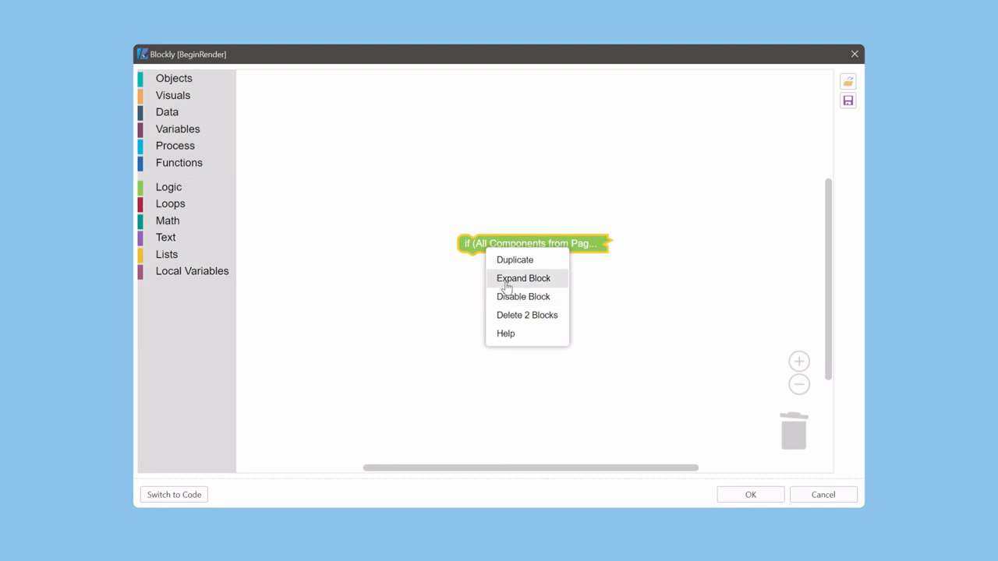
pyautogui.click(523, 278)
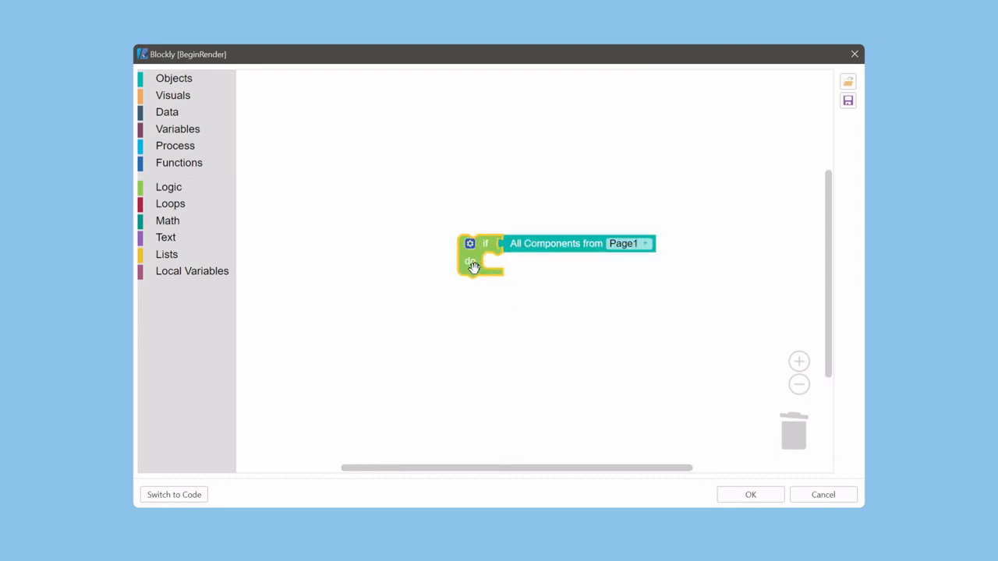
# Disable, re-enable, then delete the if block and its condition block.
pyautogui.rightClick(473, 265)
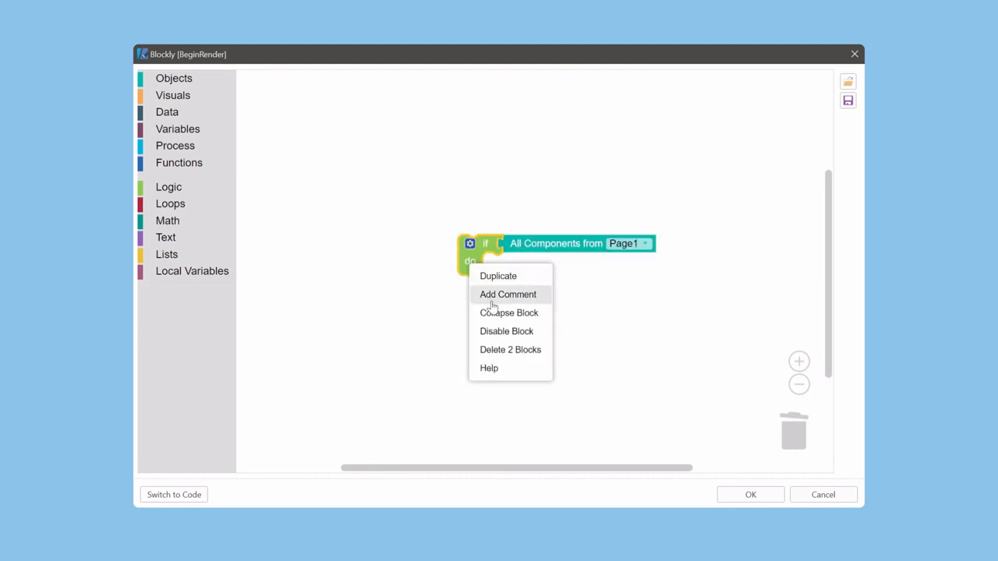
pyautogui.moveTo(506, 331)
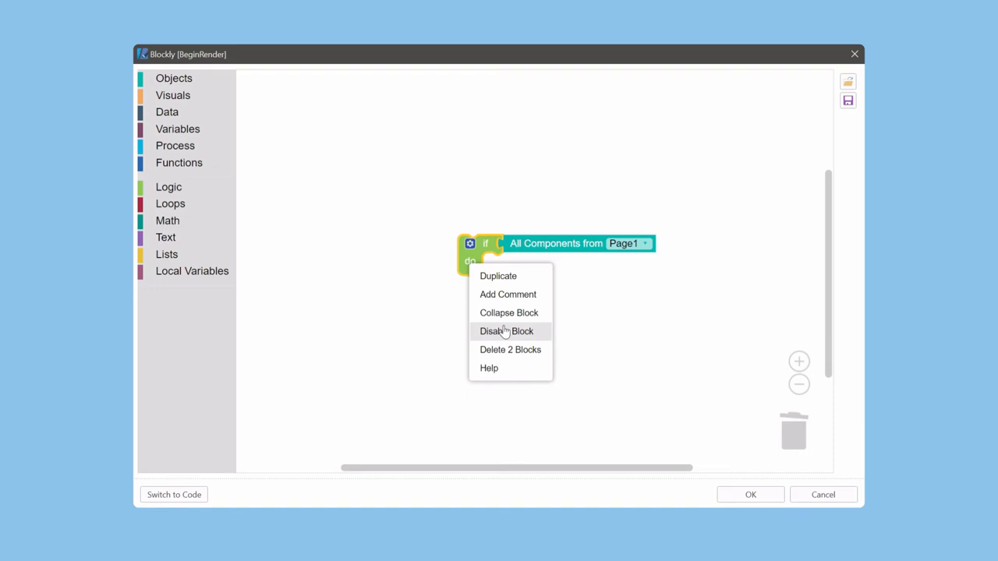
pyautogui.click(506, 331)
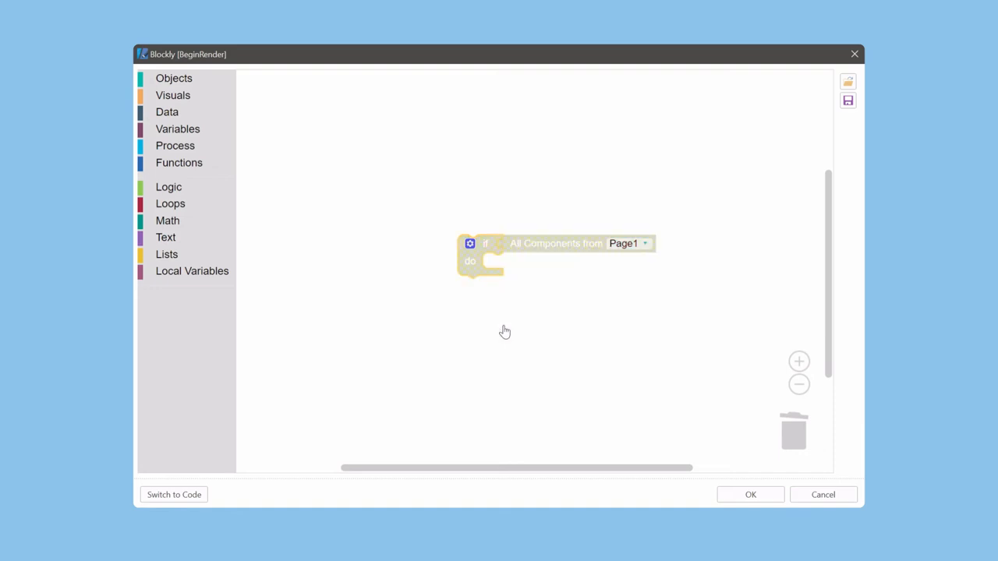
pyautogui.rightClick(473, 263)
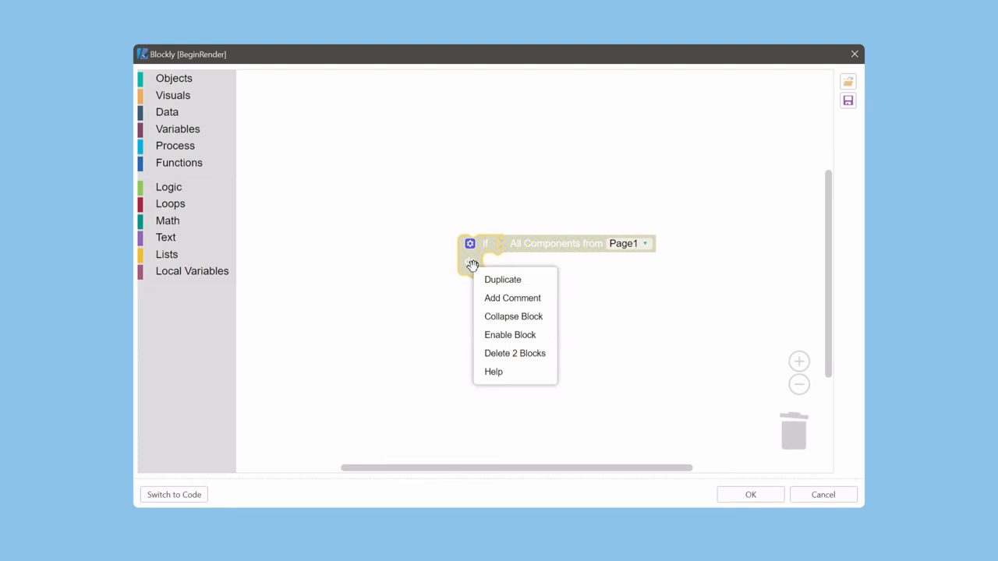
pyautogui.moveTo(509, 334)
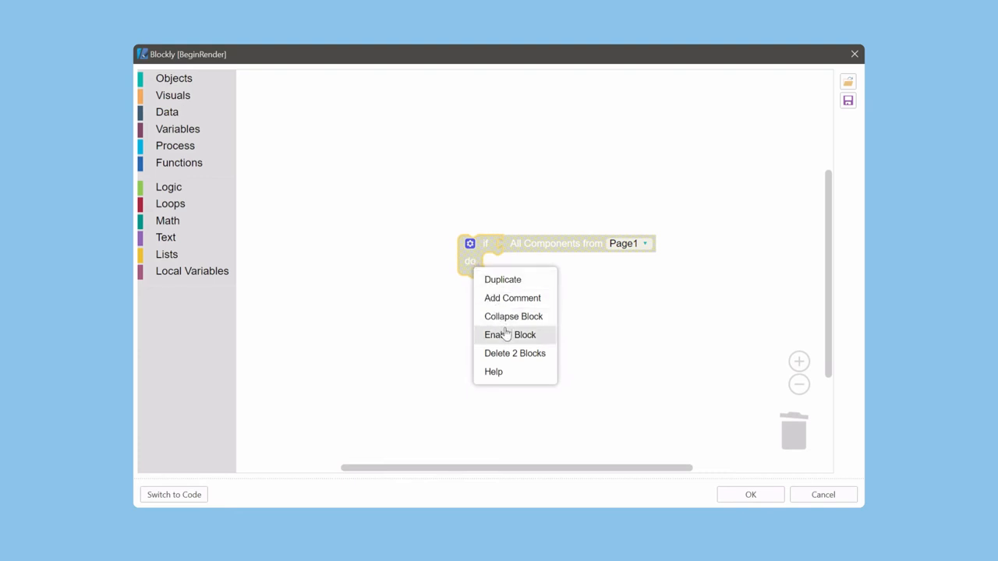
pyautogui.click(510, 334)
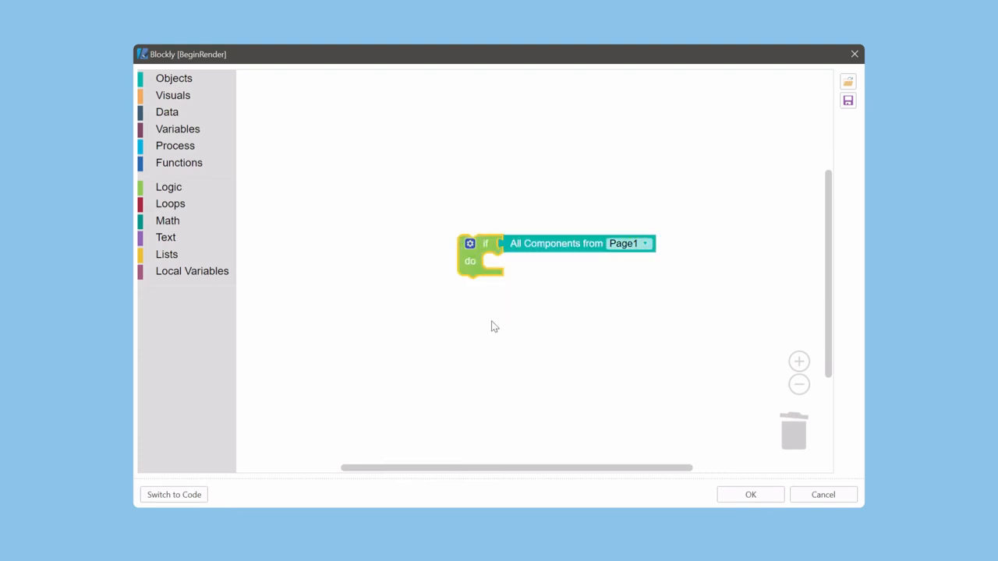
pyautogui.rightClick(483, 250)
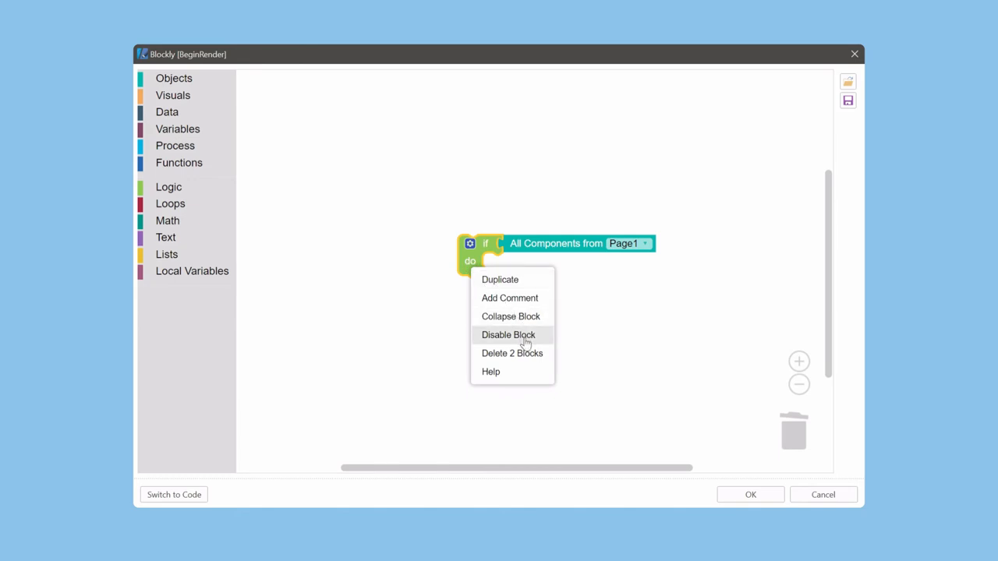
pyautogui.moveTo(512, 353)
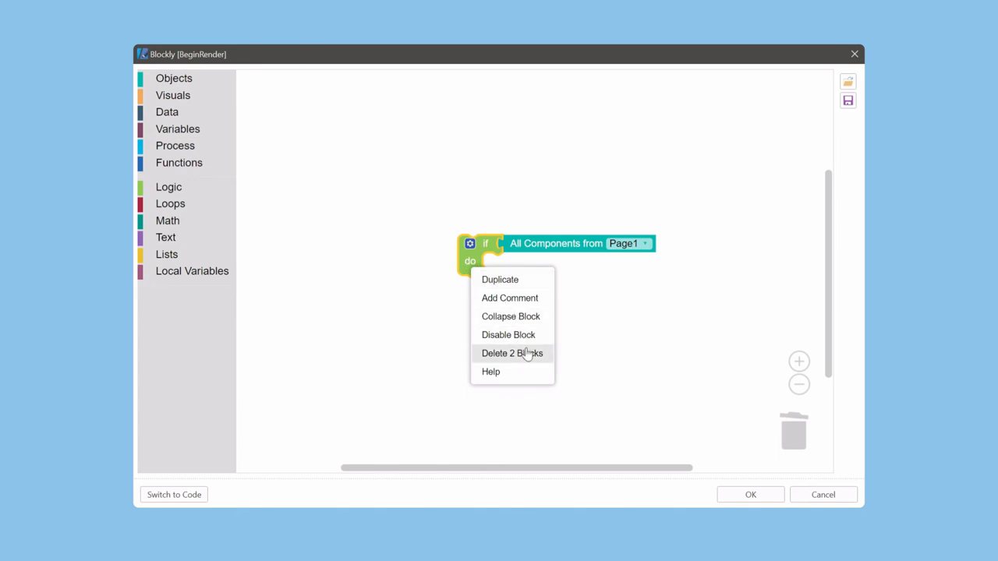
pyautogui.click(512, 353)
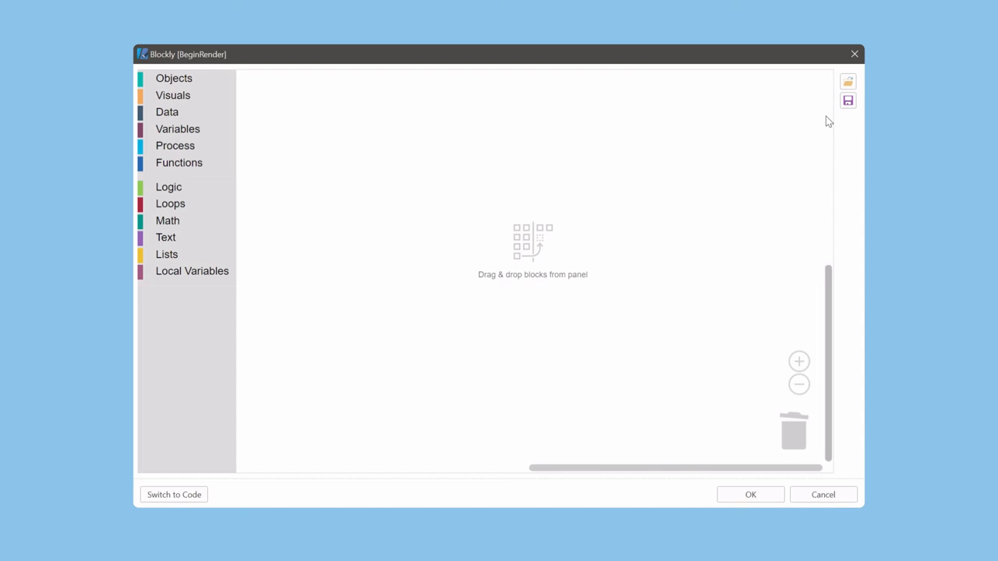
# Restore the deleted if-do blocks and request Switch to Code.
pyautogui.click(848, 81)
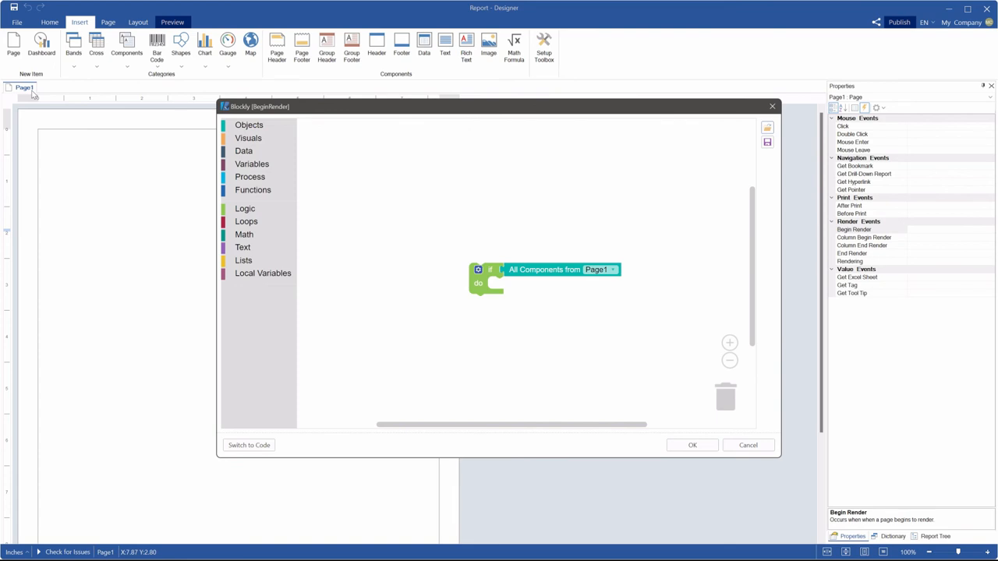
pyautogui.click(249, 445)
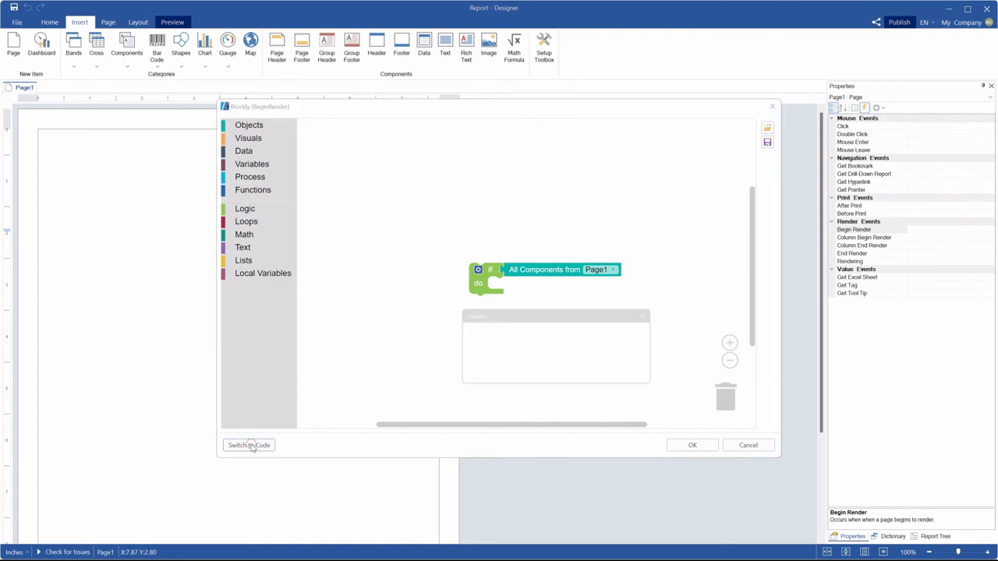
# Toggle between code and Blockly modes twice, accept the warning, and close the editor with OK.
pyautogui.click(248, 445)
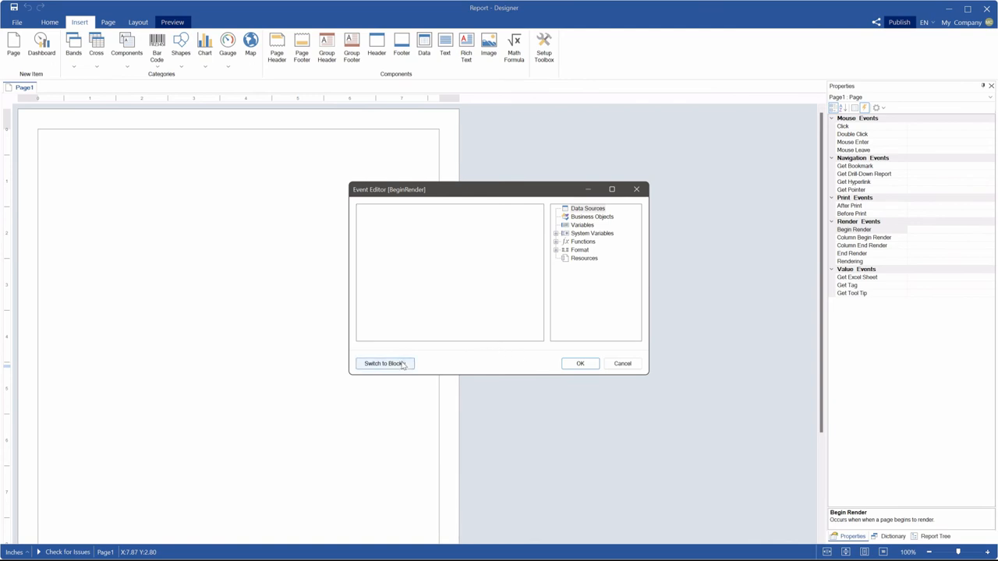
pyautogui.click(382, 363)
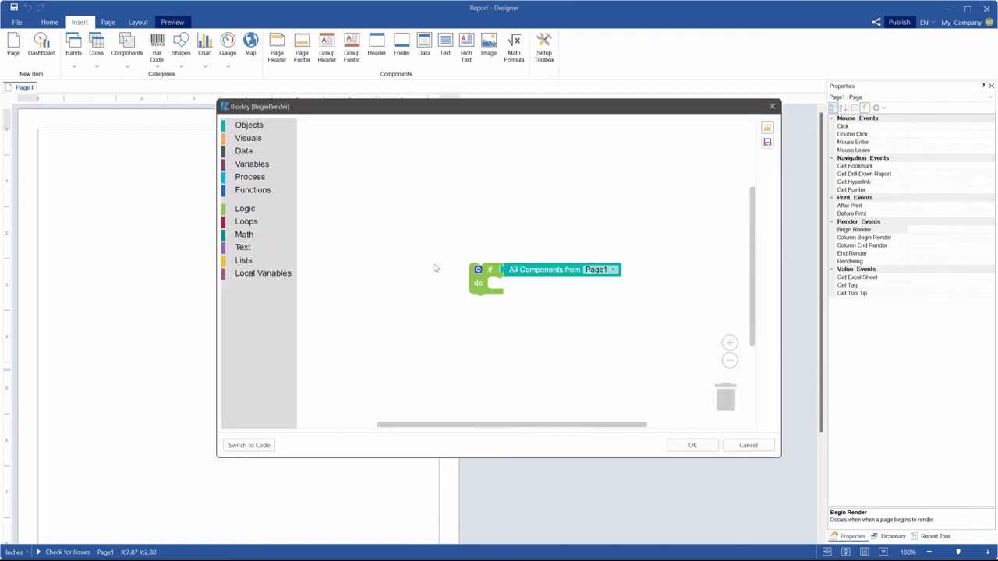
pyautogui.click(249, 445)
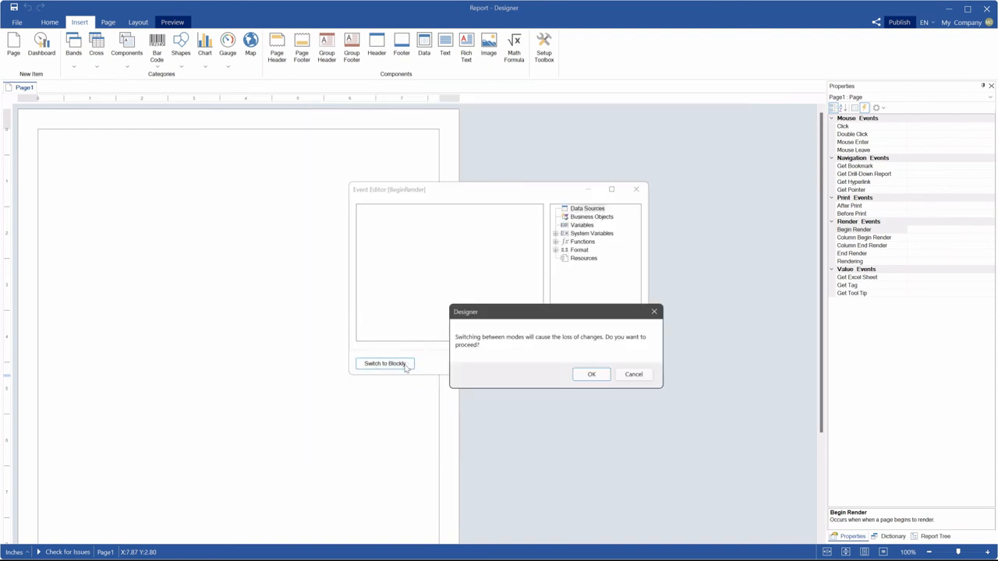
pyautogui.click(591, 374)
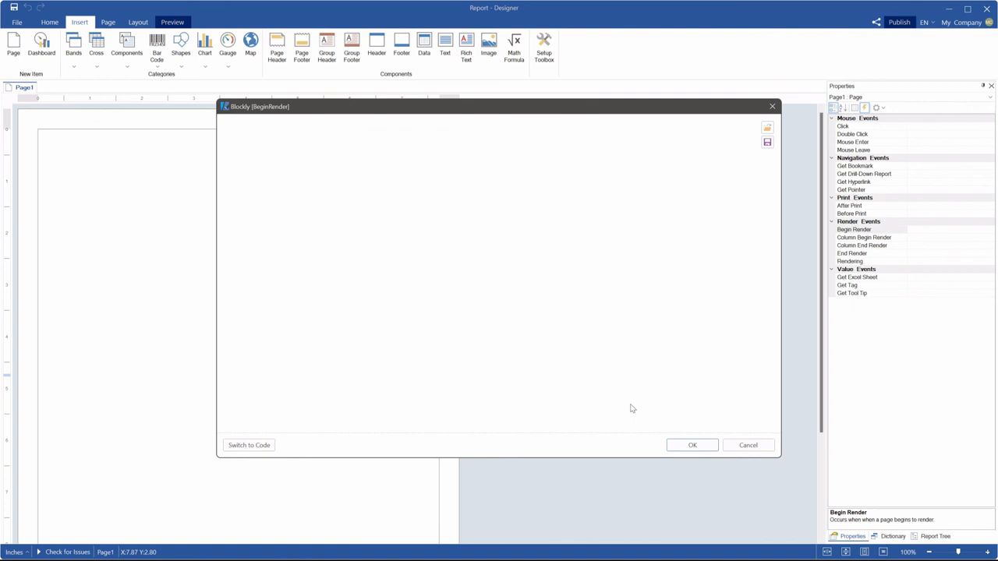
pyautogui.click(691, 445)
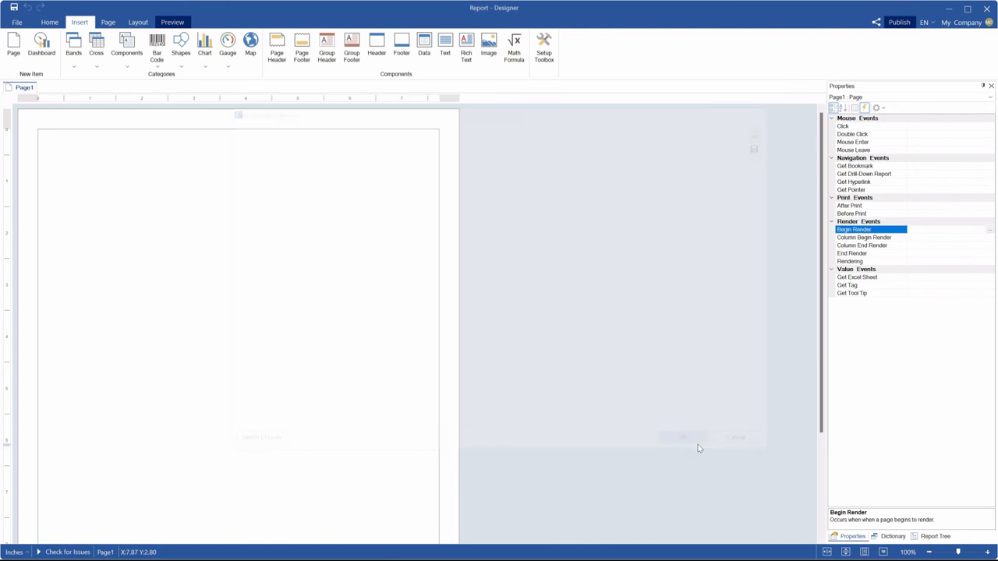